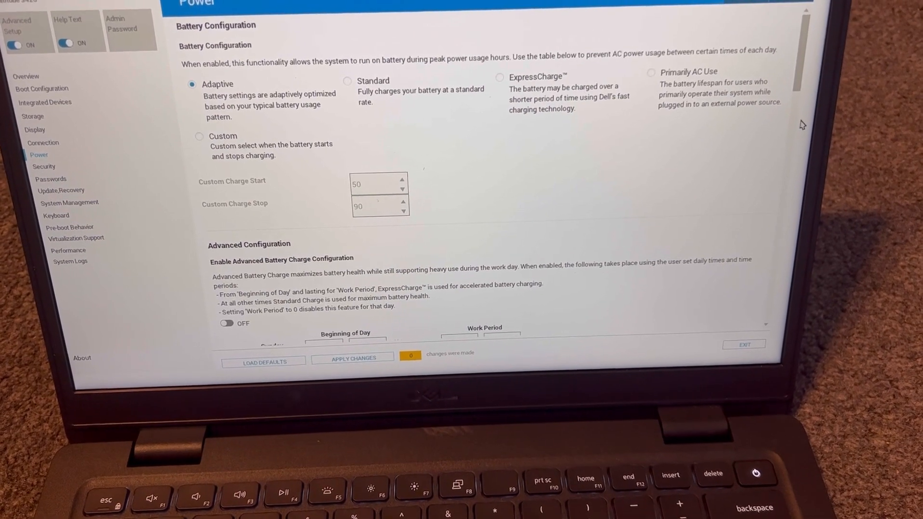
Switch Power On Lid Open to OFF, apply the change and confirm in Apply Settings Confirmation
scroll(down, 3)
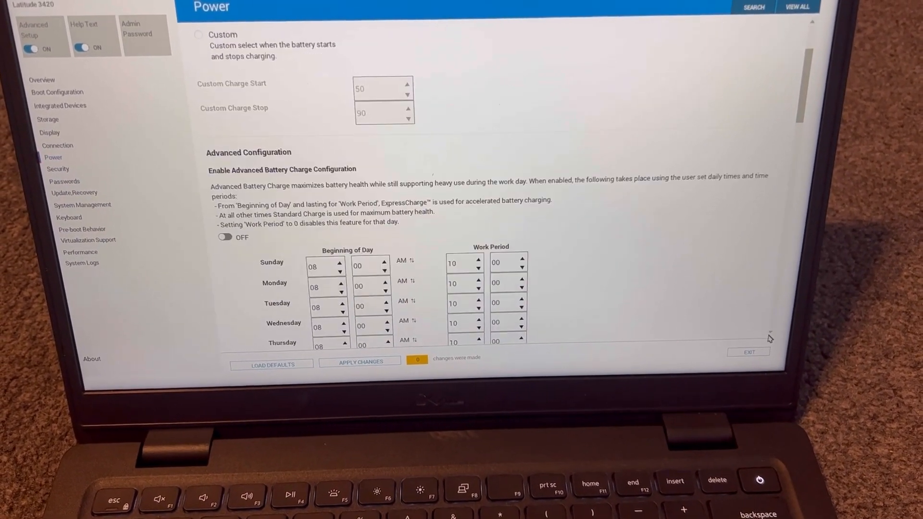
scroll(down, 3)
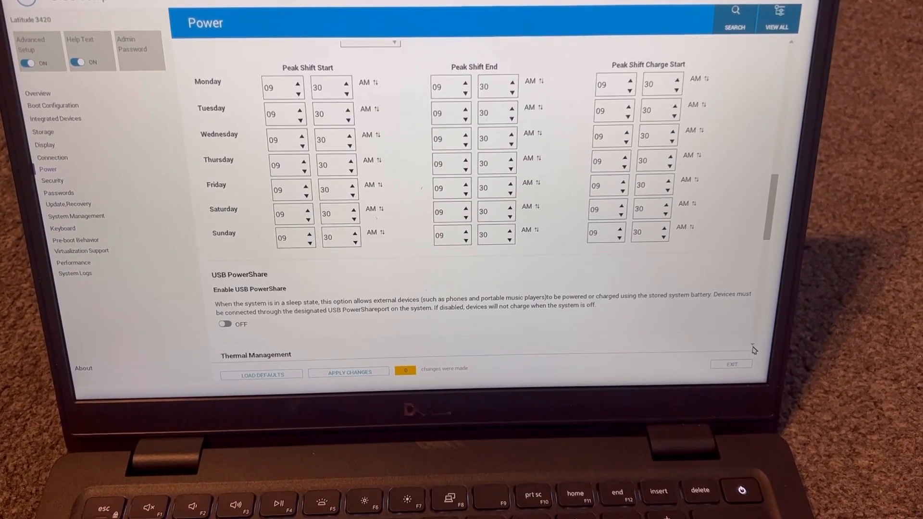
scroll(down, 3)
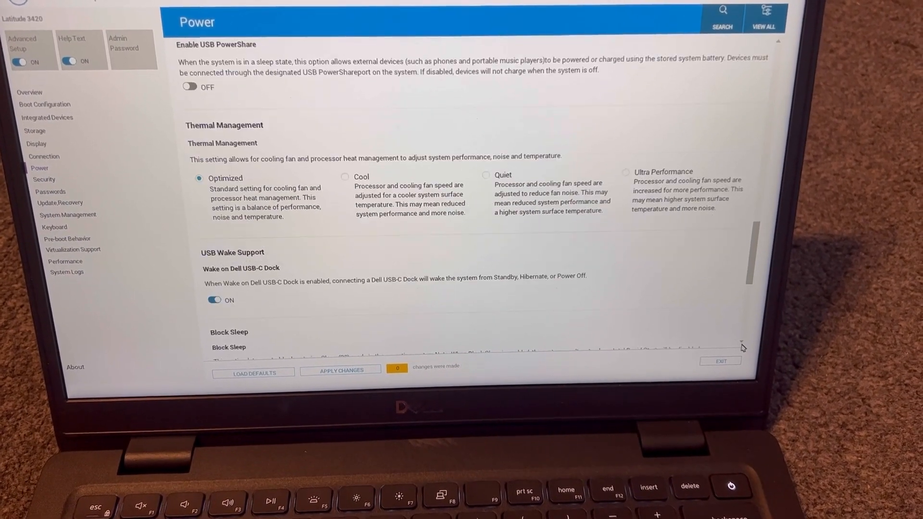
scroll(down, 3)
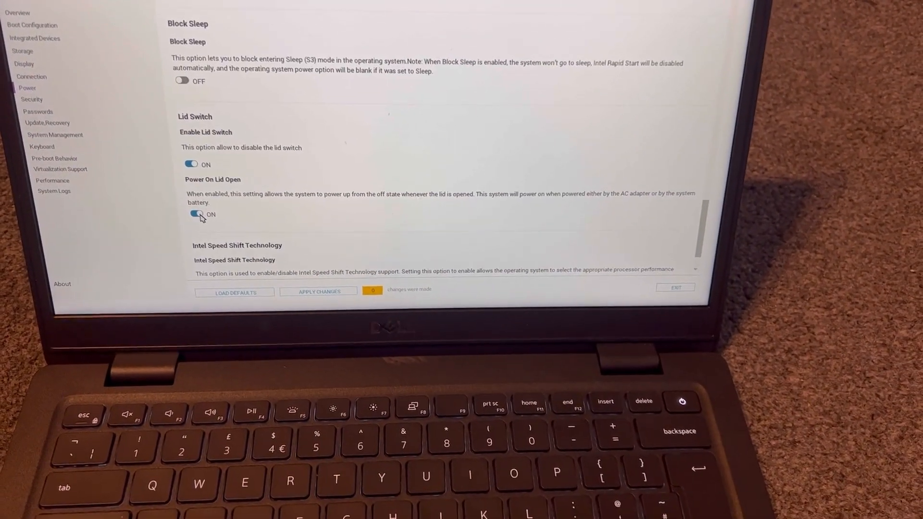
click(196, 214)
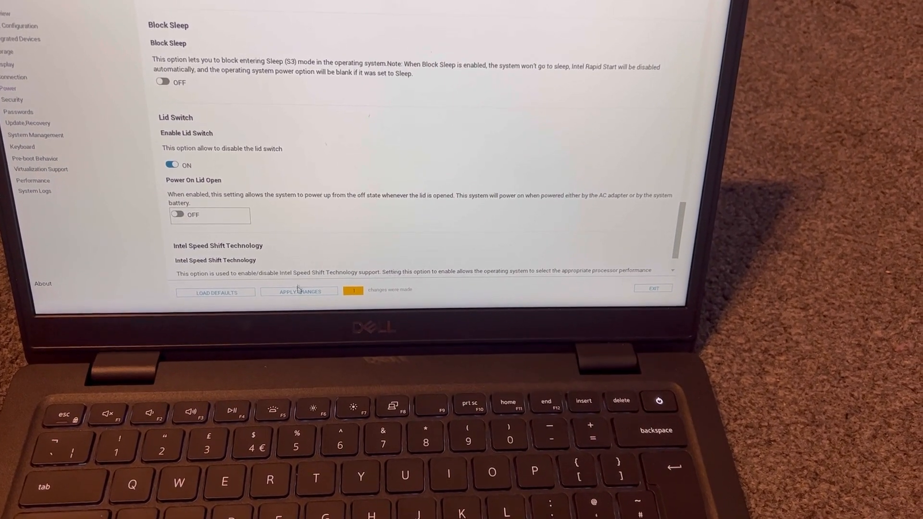
click(299, 292)
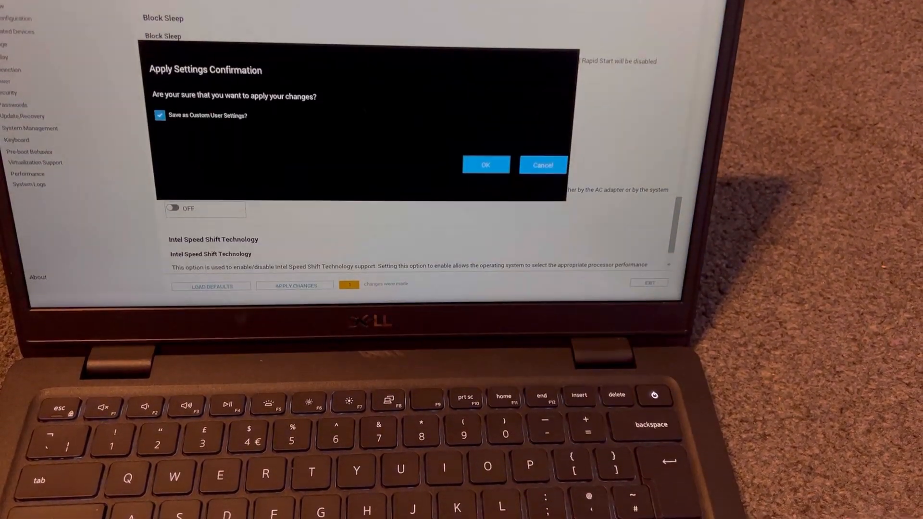
click(485, 164)
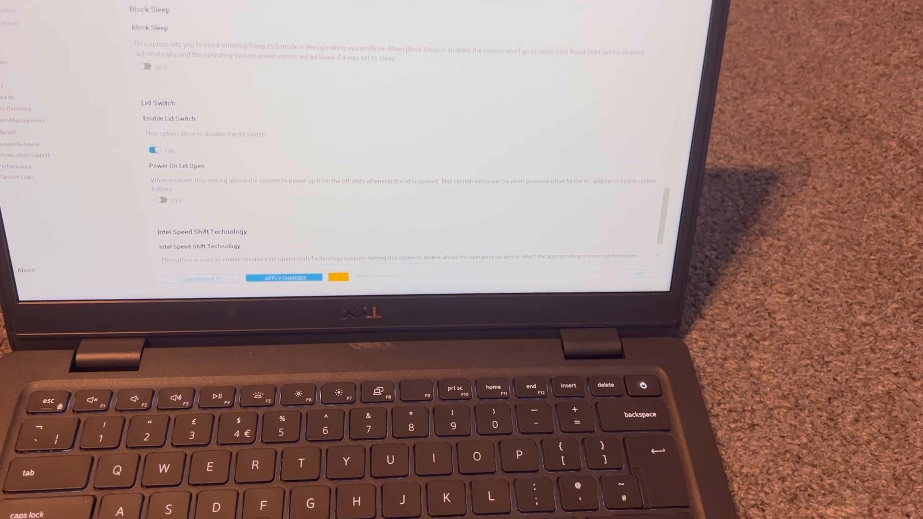